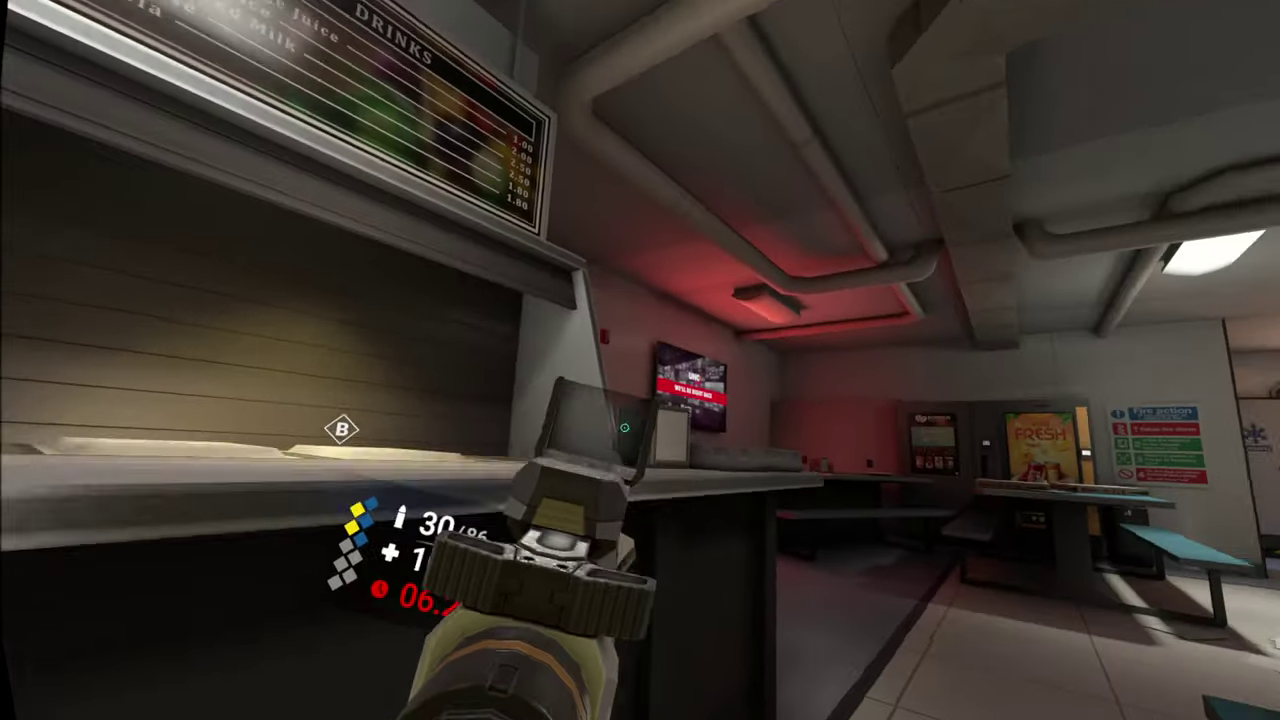
mouse_move(640, 360)
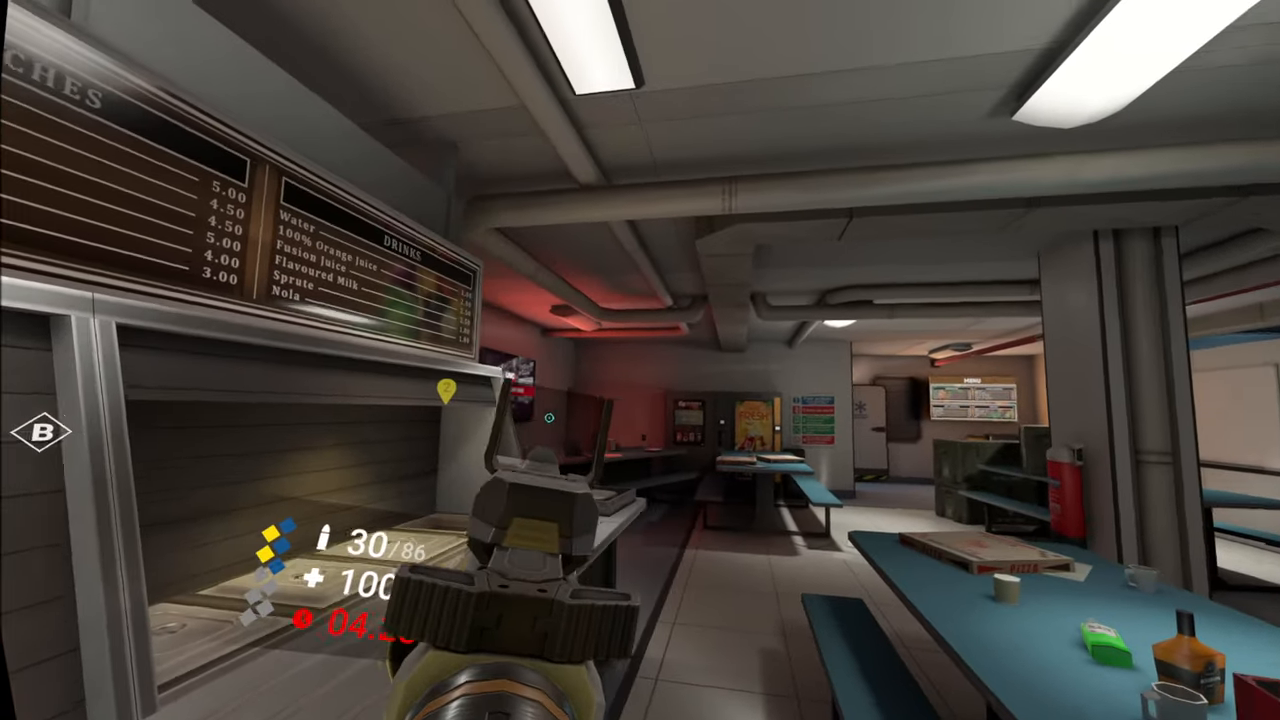